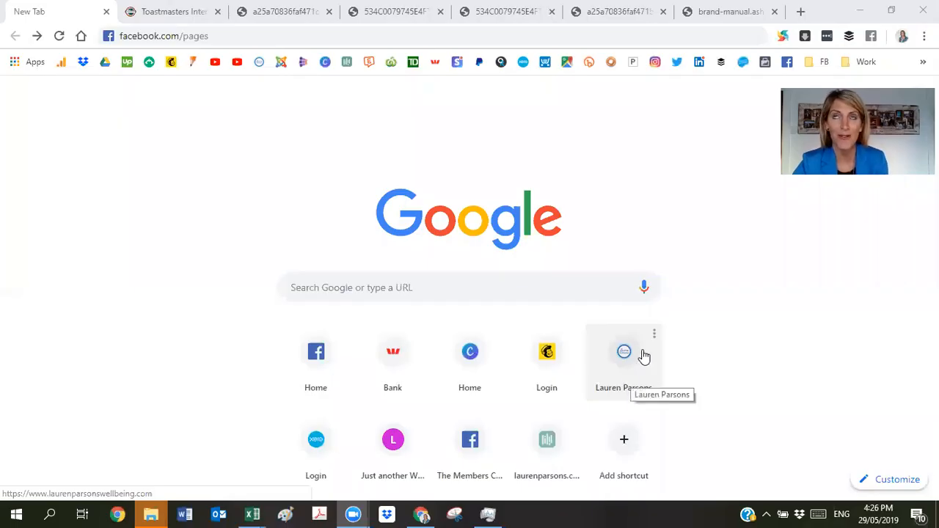
mouse_move(349, 272)
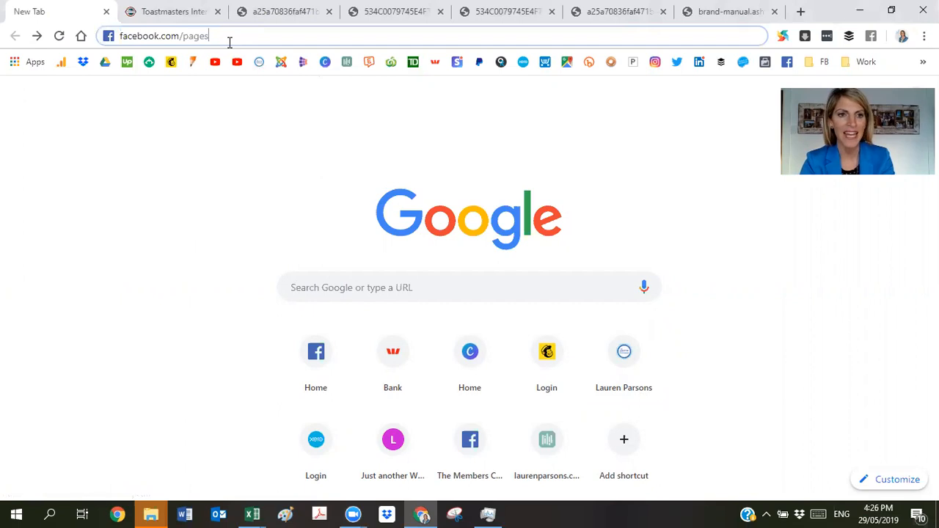
Load facebook.com/pages to reach the Facebook Suggested Pages list.
key("Return")
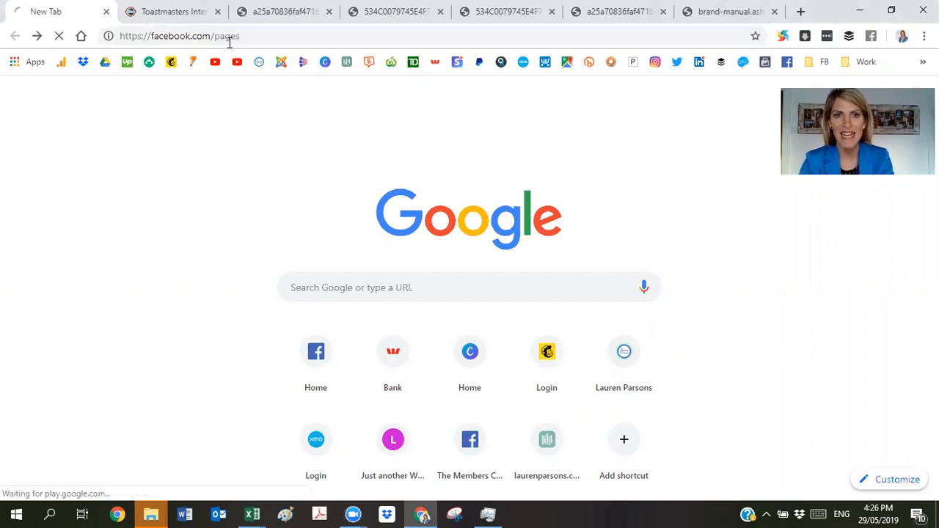
key("Return")
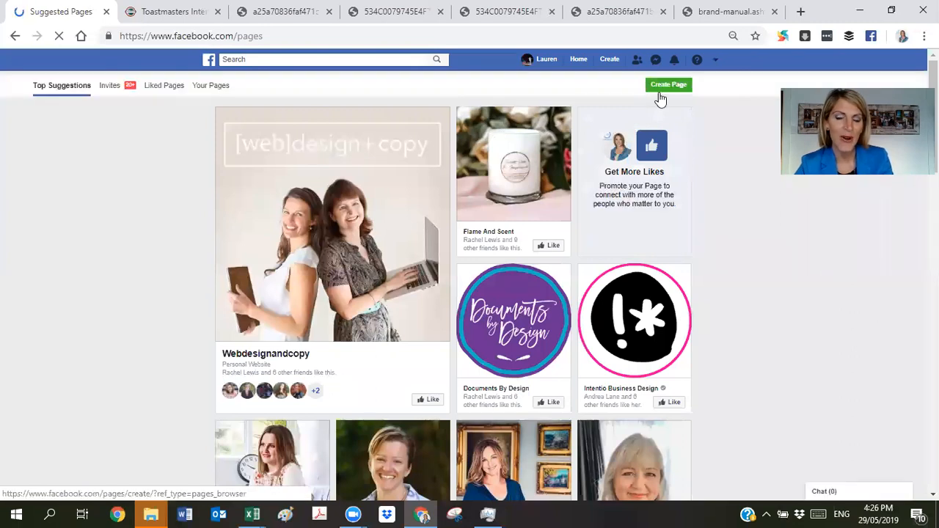
Start Create Page to reach the Business/Brand vs Community/Public Figure choice.
left_click(668, 83)
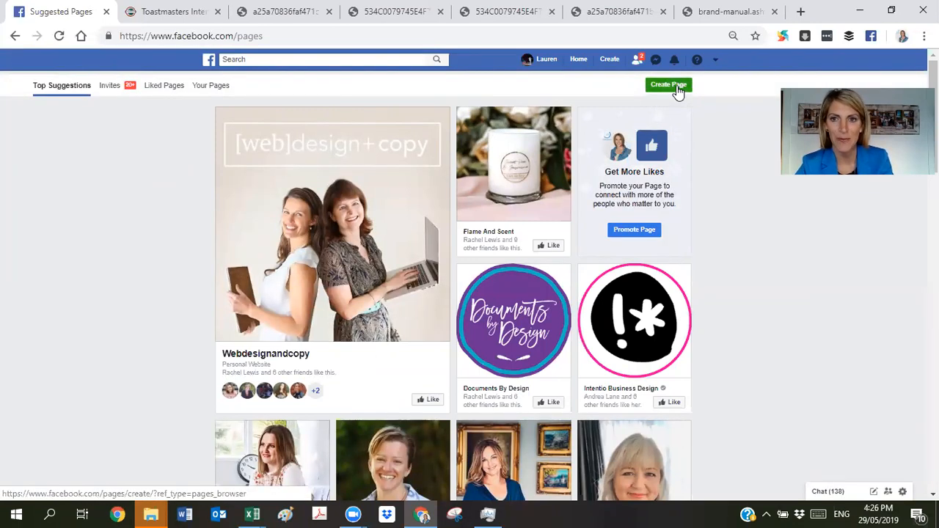
left_click(667, 85)
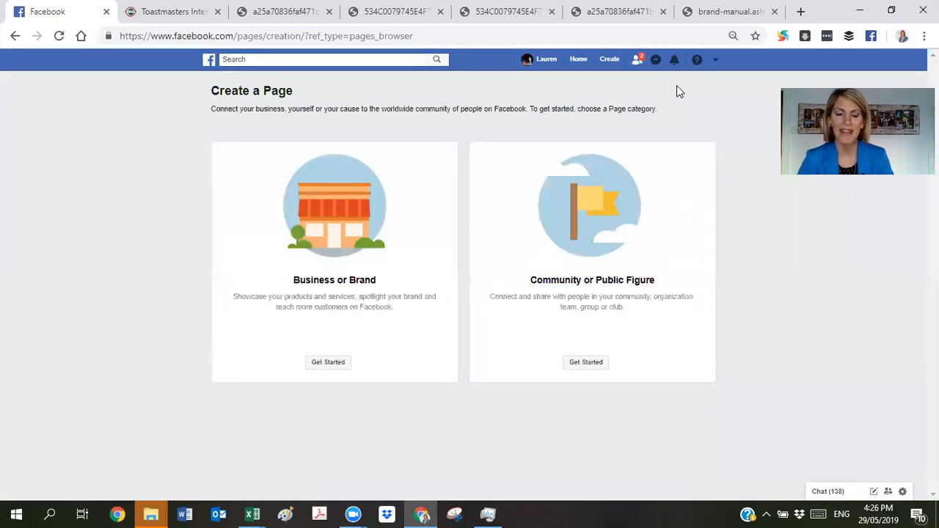
mouse_move(320, 296)
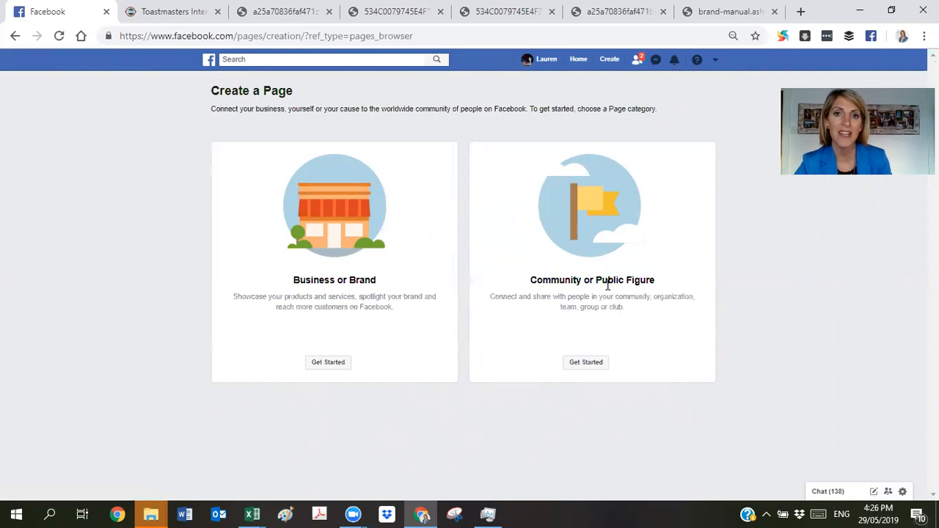
mouse_move(590, 367)
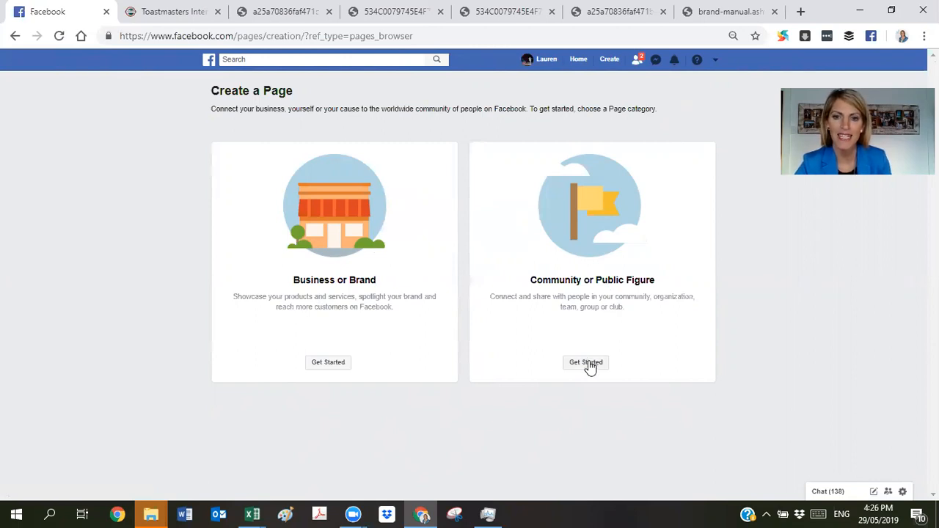
Create a Community or Public Figure page named 'XYZ Toastmasters Club - City' with category Community.
left_click(585, 361)
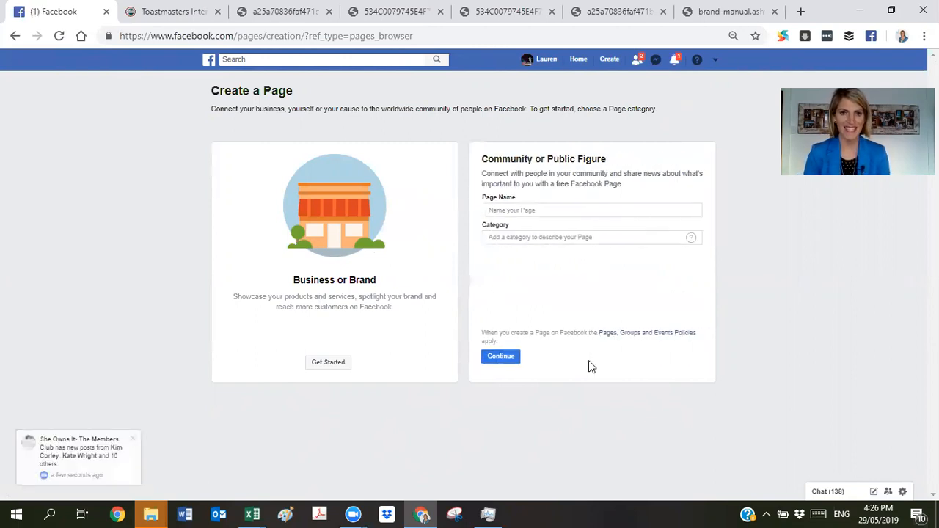
left_click(589, 212)
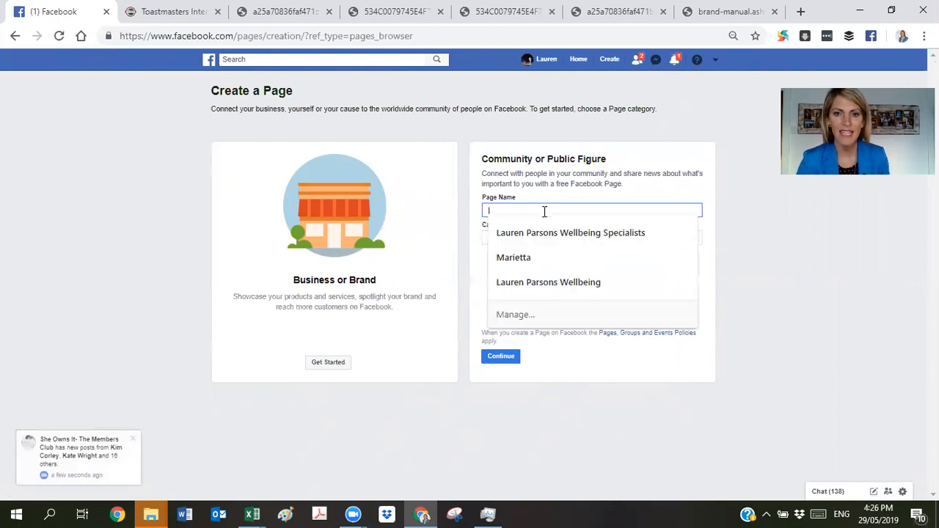
type("XYZ")
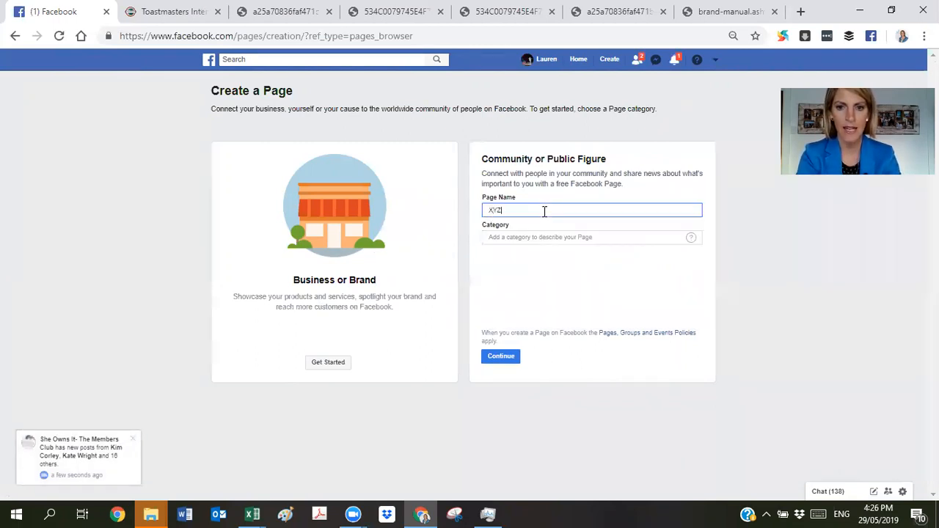
type("Toastmasters")
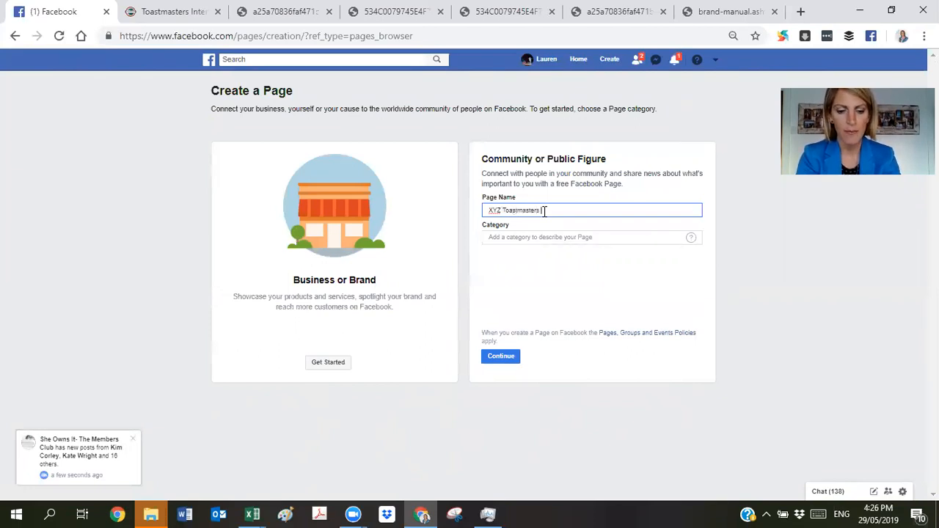
type("Club - C")
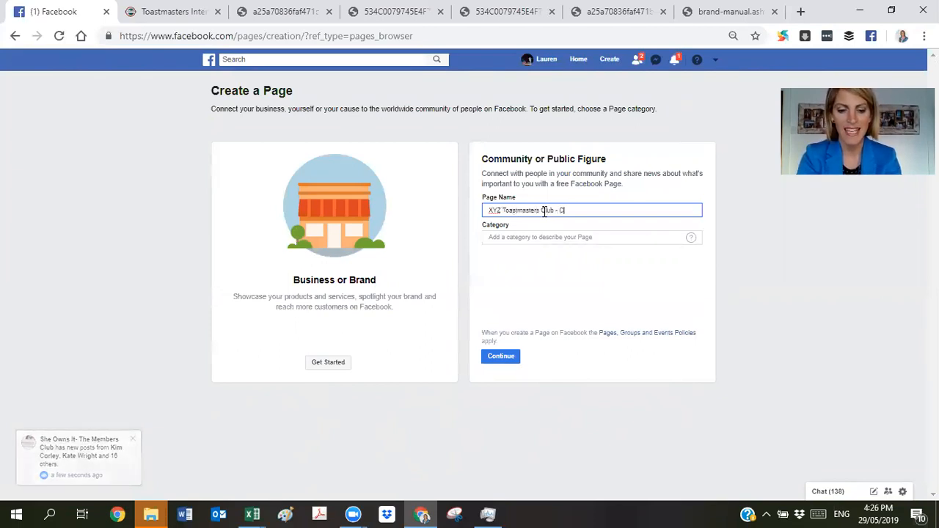
type("ity")
left_click(591, 236)
type("com")
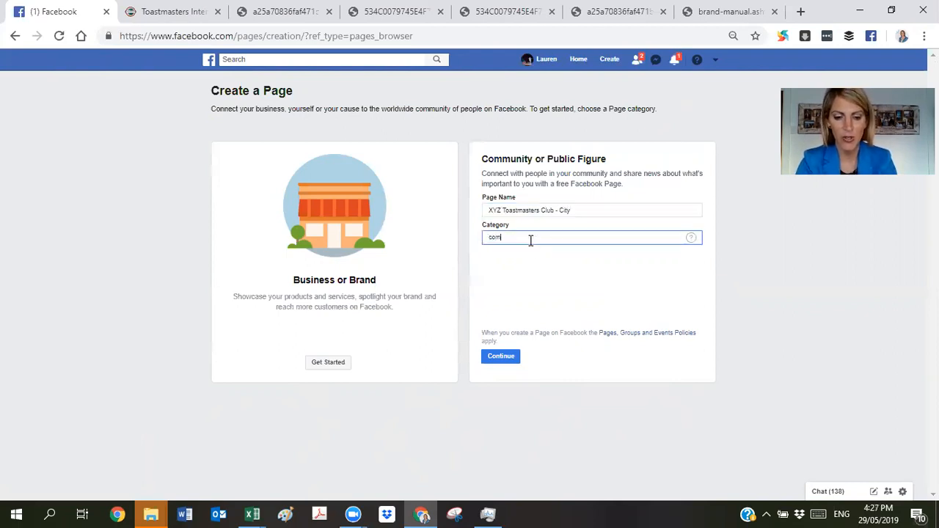
type("Community")
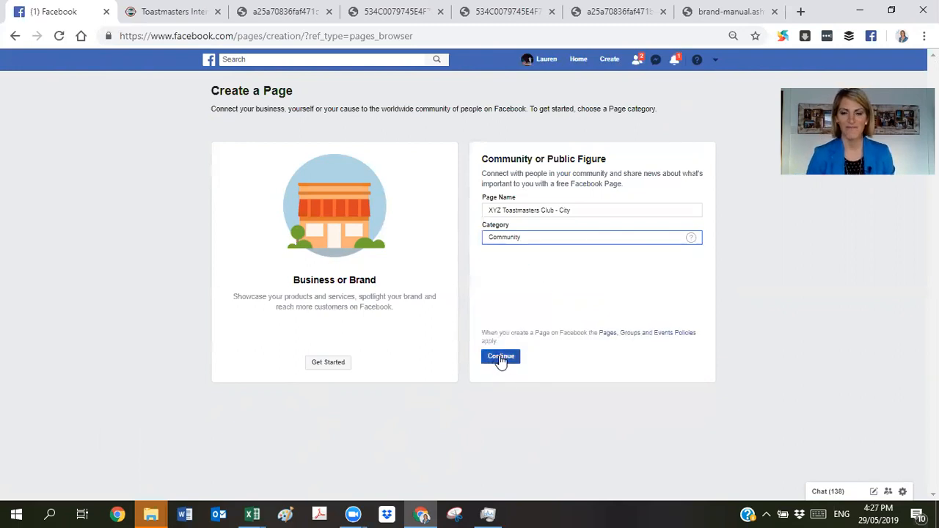
left_click(500, 356)
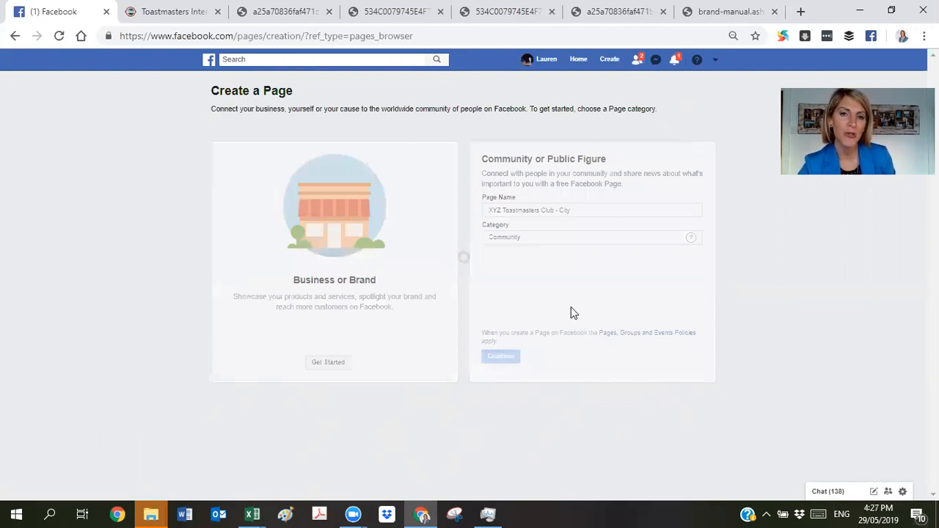
Confirm page creation so setup step 1 of 2, Add a Profile Picture, appears.
left_click(500, 356)
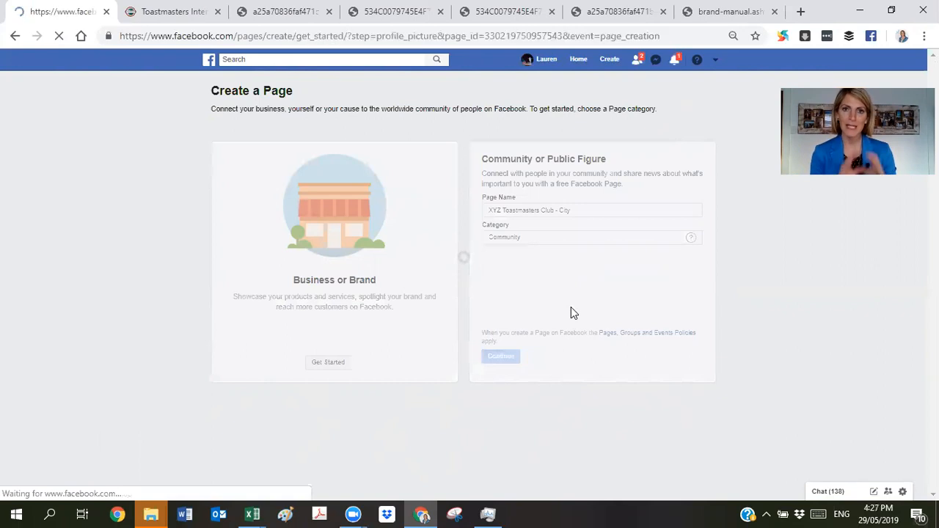
left_click(500, 356)
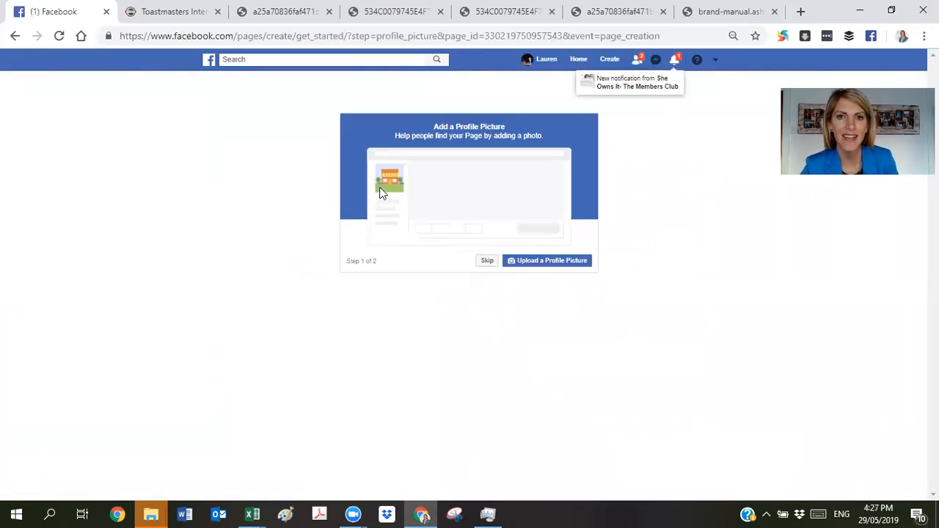
mouse_move(173, 12)
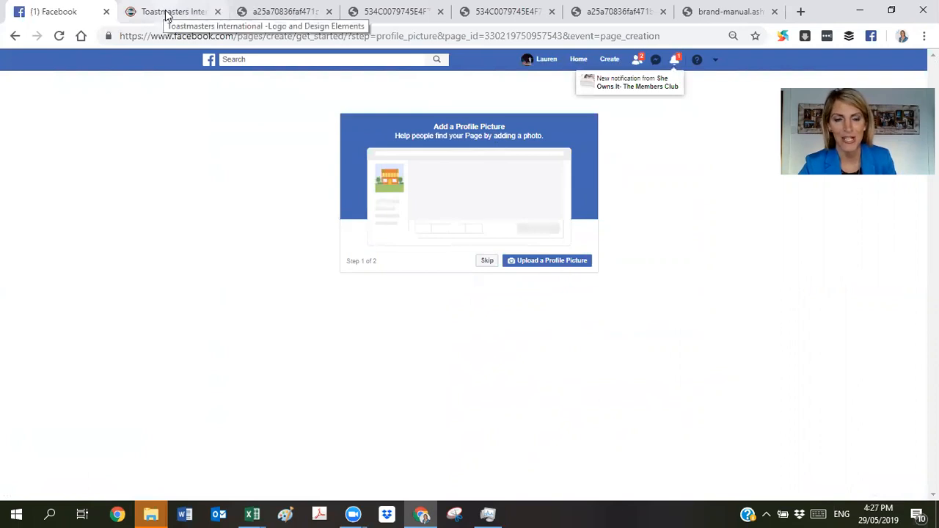
Go to toastmasters.org/logos and open the Logo and Design Elements resources.
left_click(173, 12)
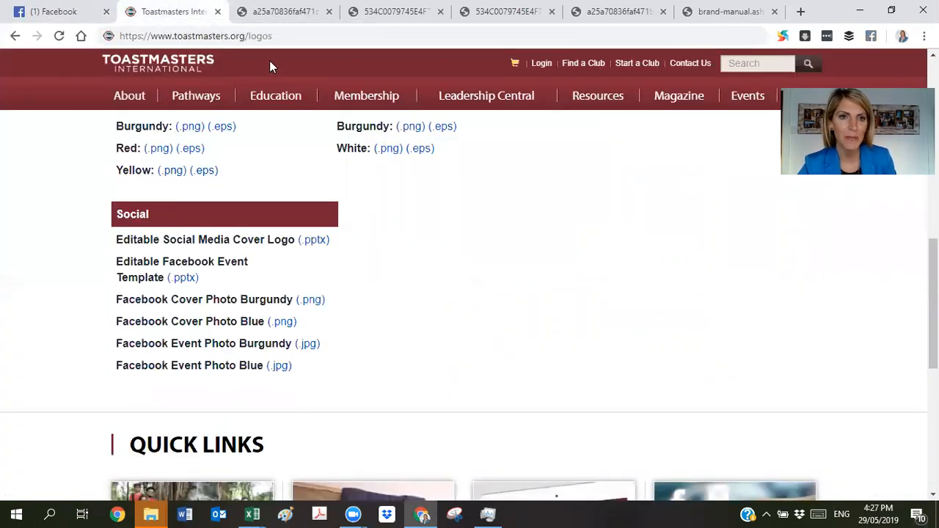
left_click(197, 35)
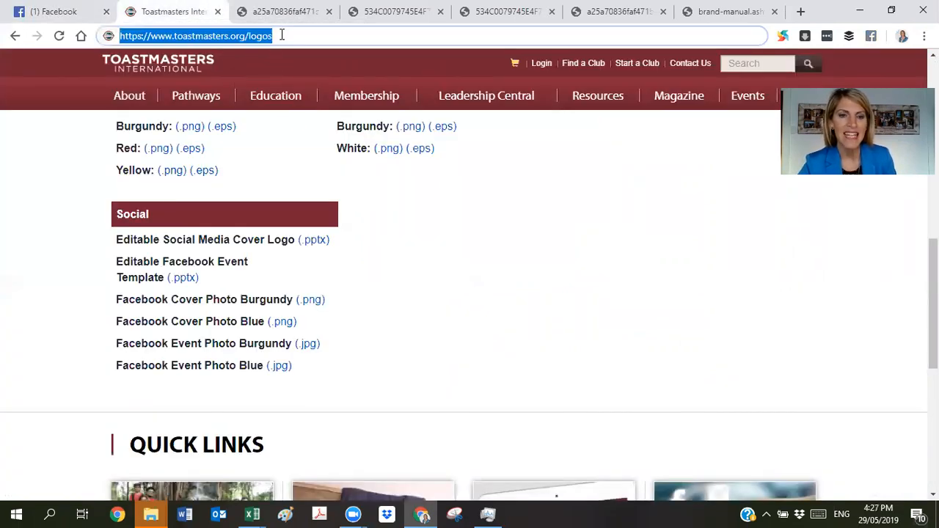
key("Return")
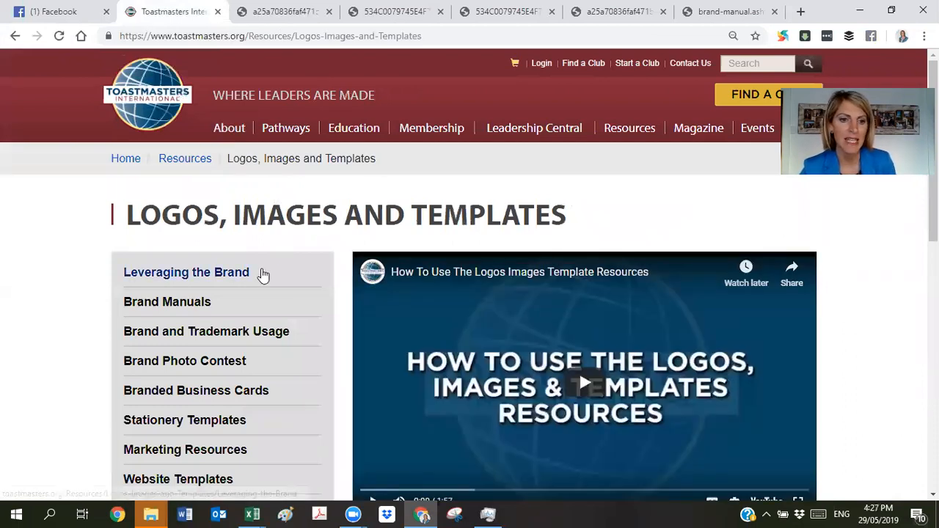
scroll("down", 3)
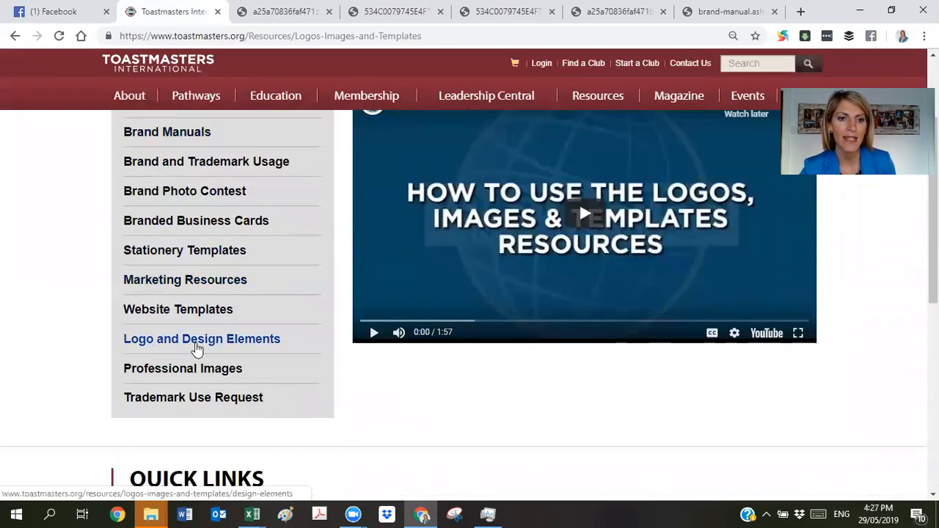
left_click(201, 337)
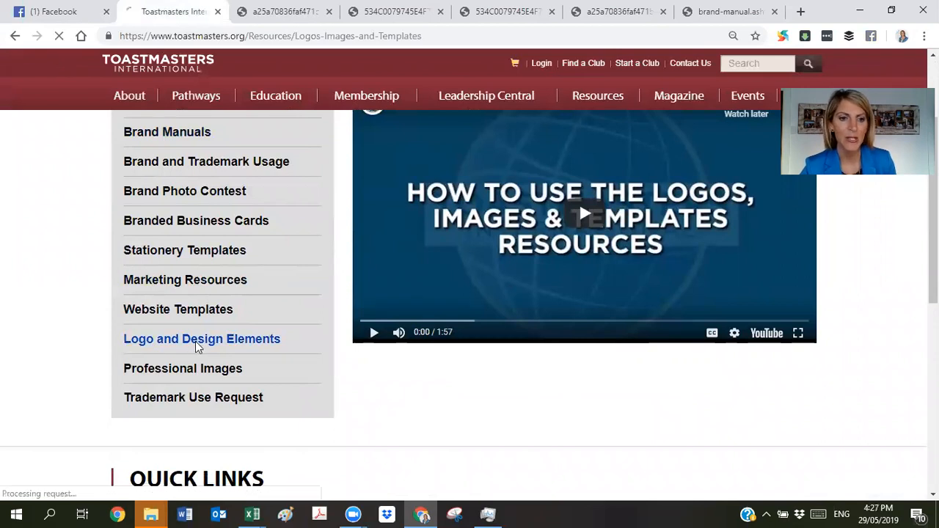
left_click(203, 338)
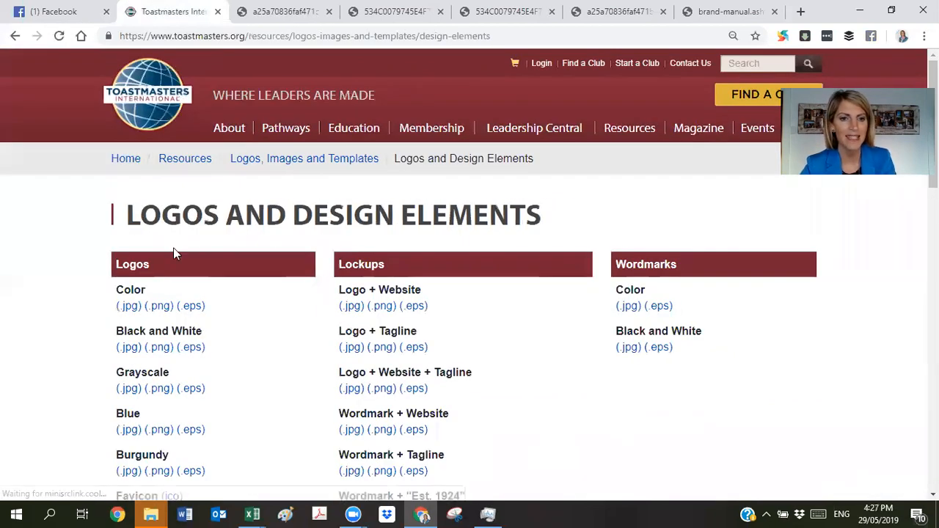
mouse_move(233, 345)
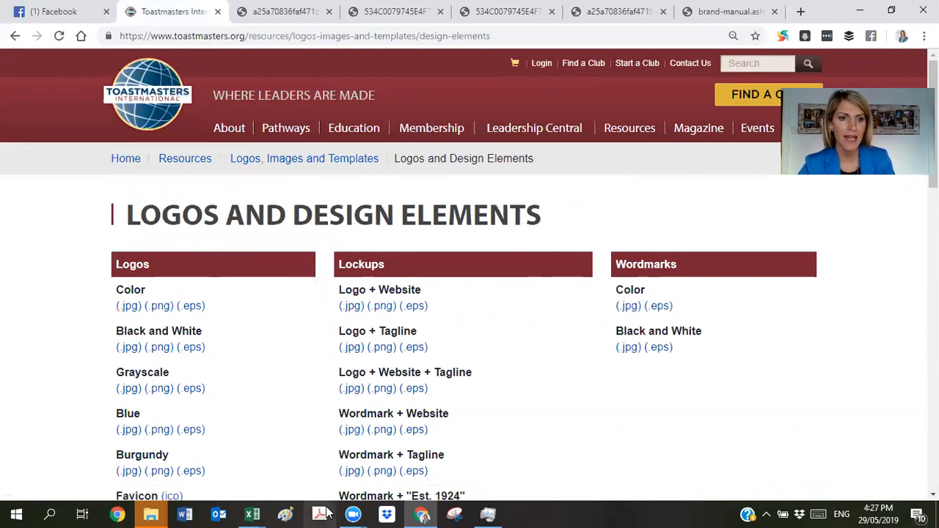
Open the colour Toastmasters logo .png and bring up Save image as.
left_click(129, 306)
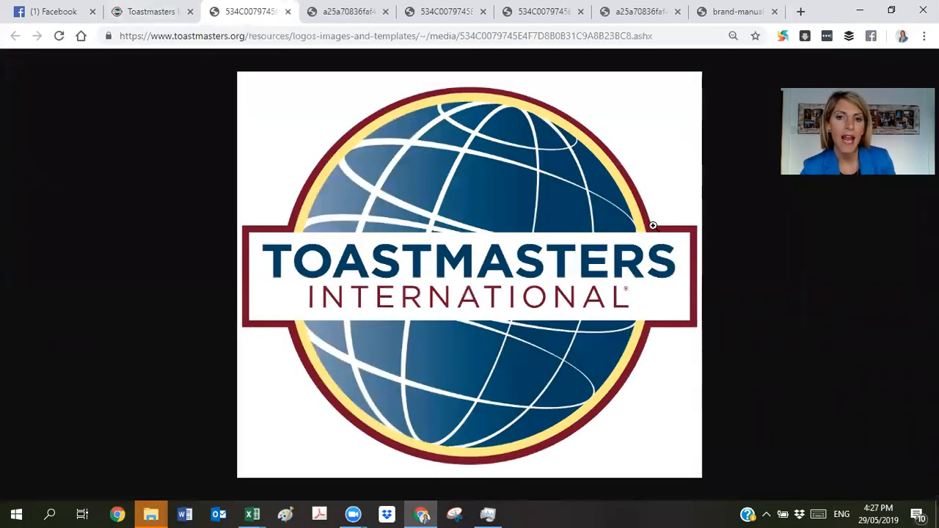
right_click(652, 226)
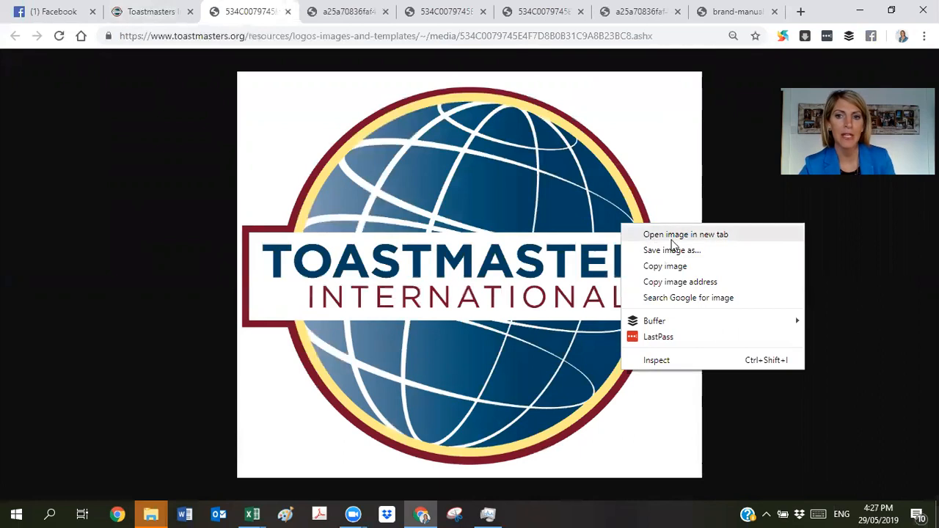
mouse_move(672, 249)
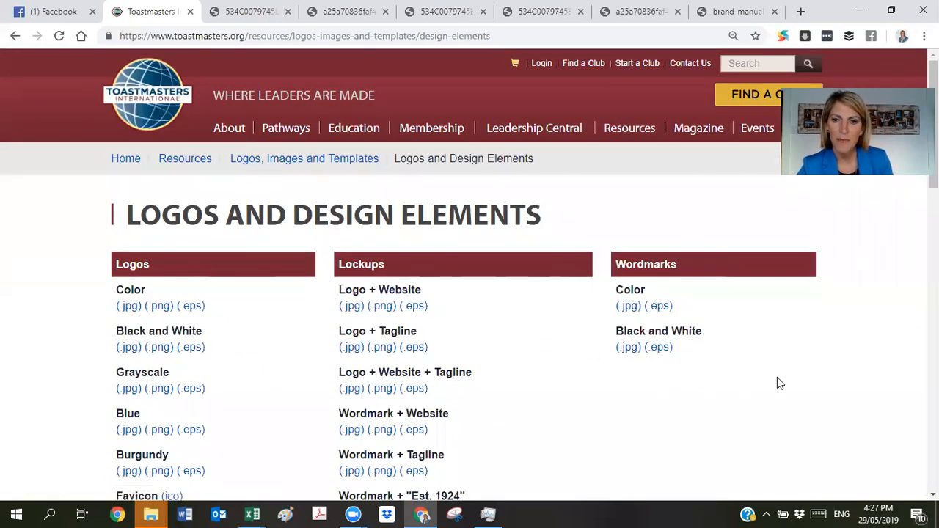
Open the Facebook Cover Photo Blue .png from the Social section and save it.
scroll("down", 3)
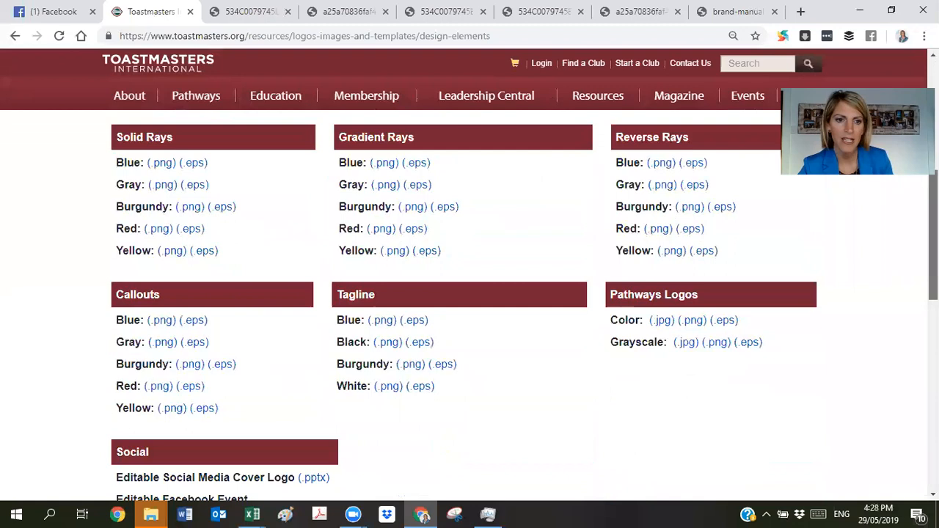
scroll("down", 3)
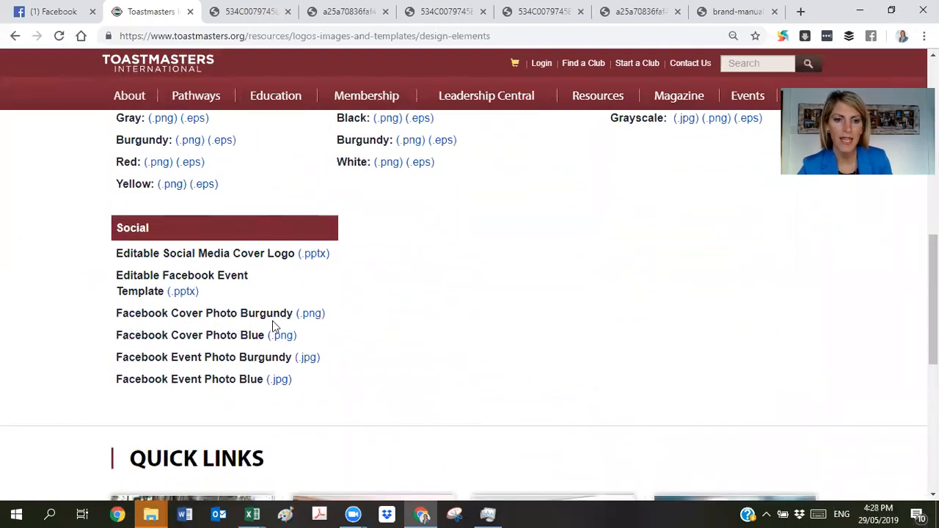
mouse_move(280, 340)
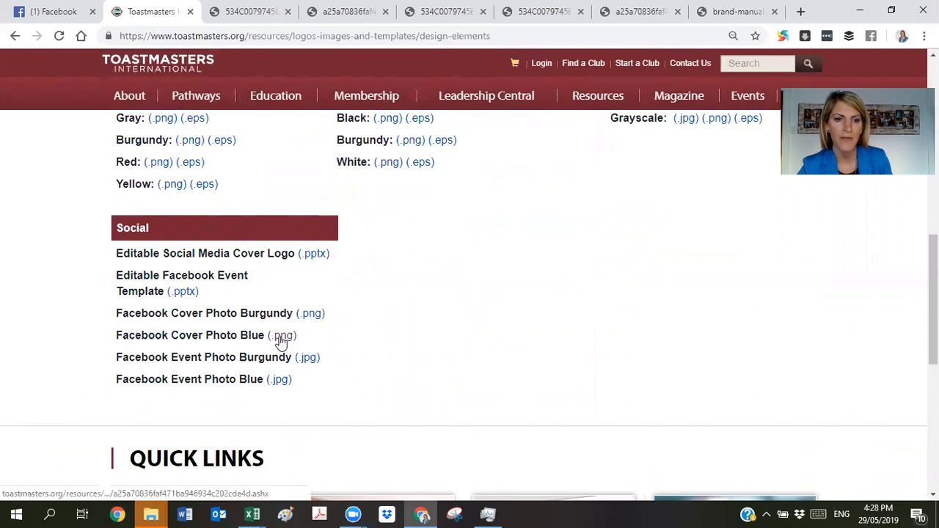
left_click(281, 334)
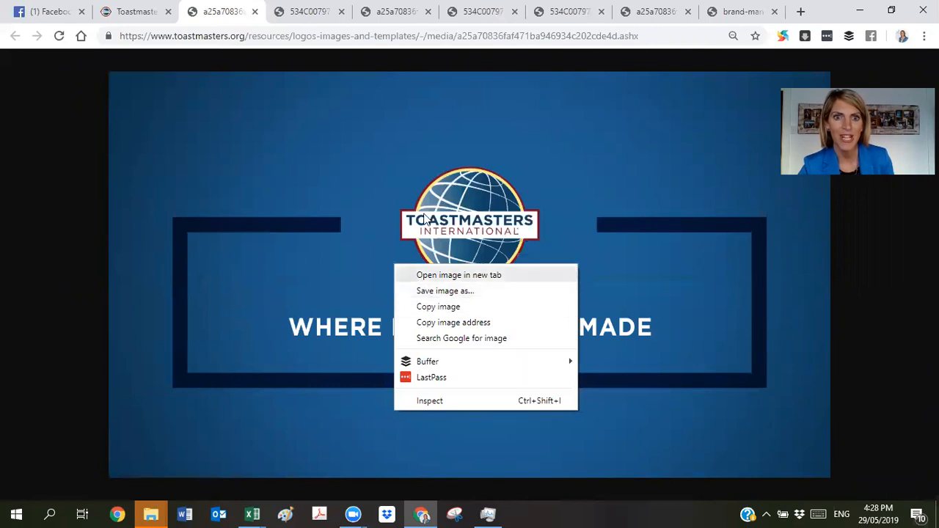
left_click(47, 12)
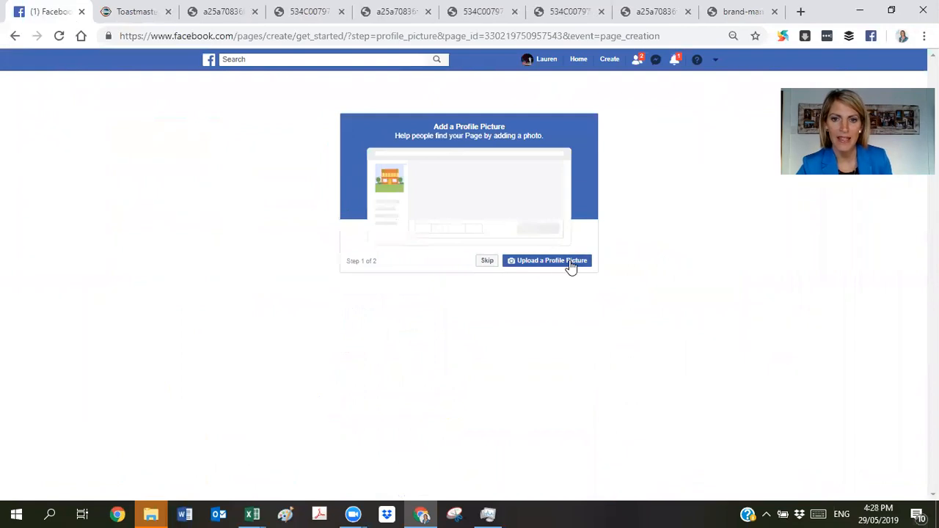
Upload Color Logo Toastmasters.jpg as the page's profile picture, advancing to step 2 of 2.
left_click(545, 261)
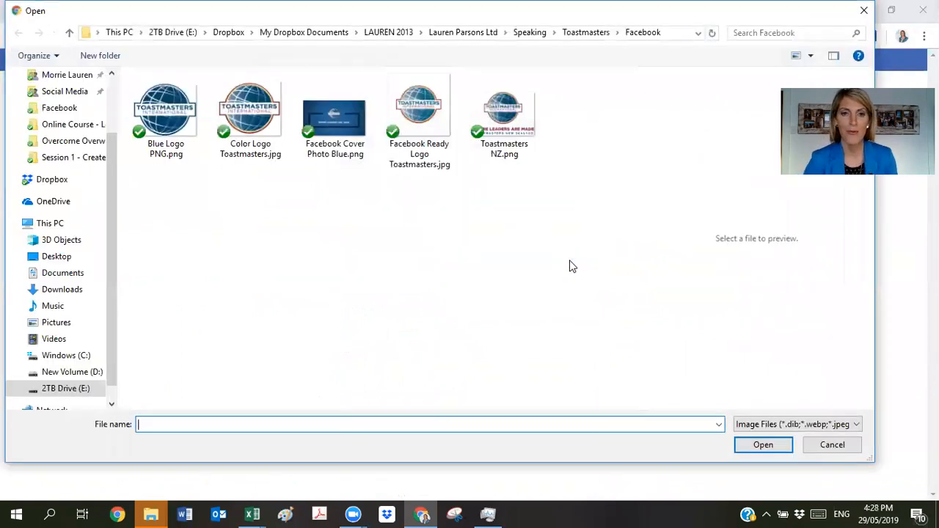
left_click(249, 110)
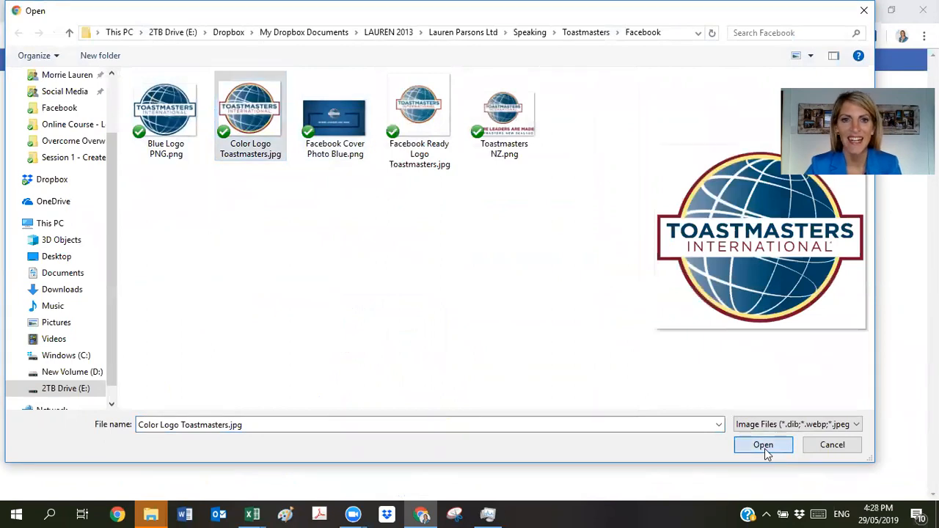
left_click(762, 445)
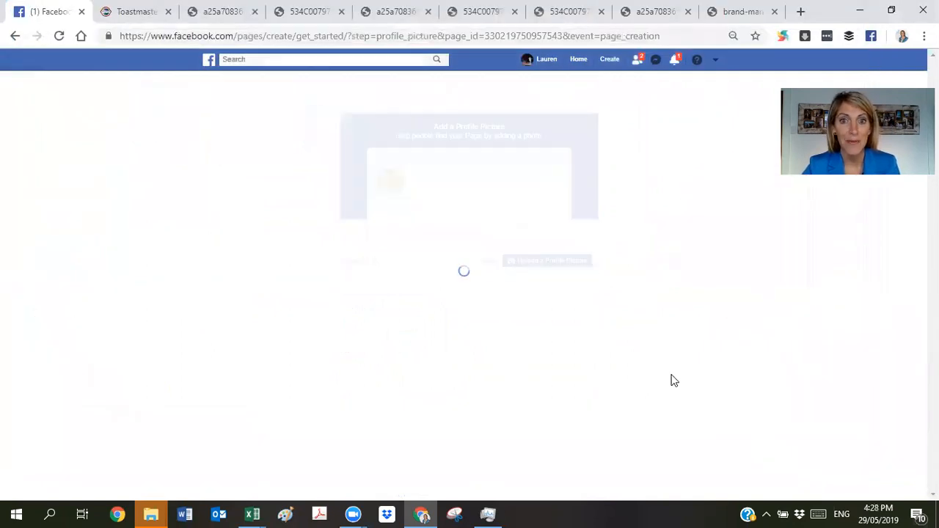
mouse_move(655, 324)
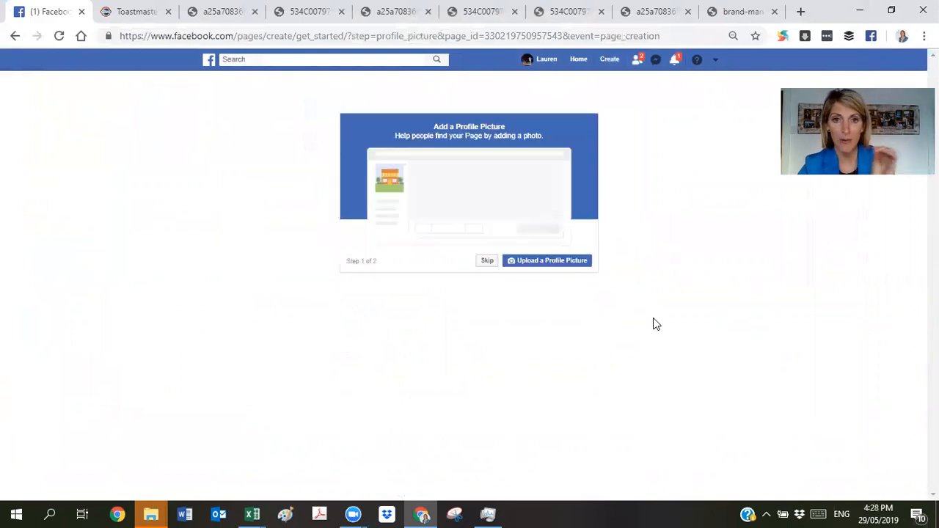
left_click(486, 261)
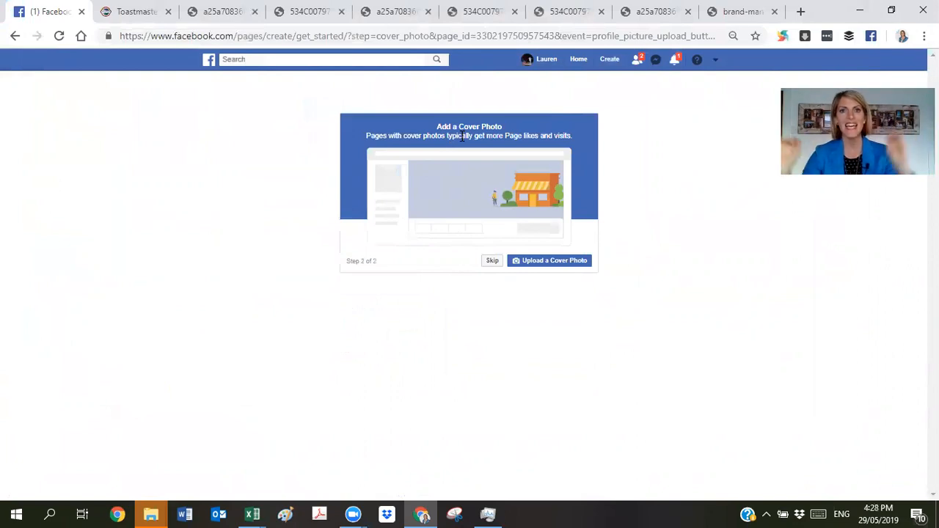
mouse_move(532, 216)
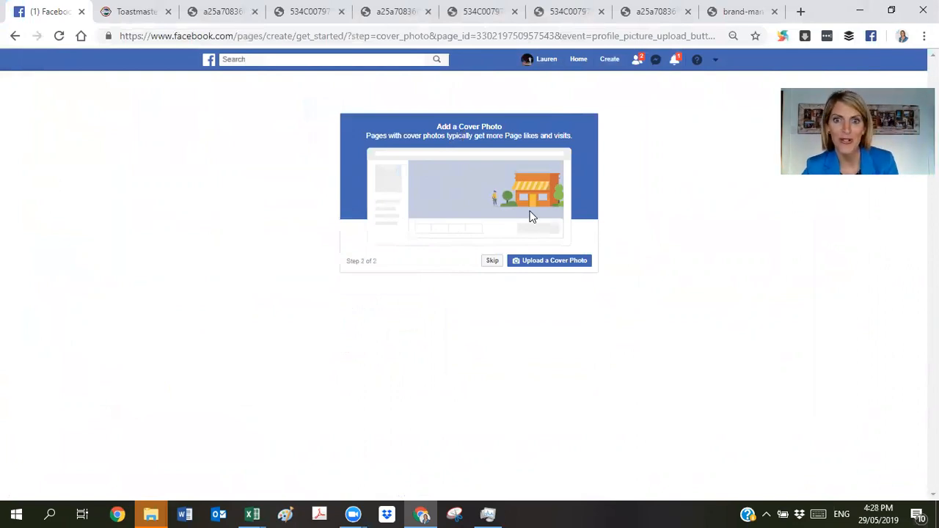
Skip the cover photo step and land on the new XYZ Toastmasters Club - City page.
left_click(549, 261)
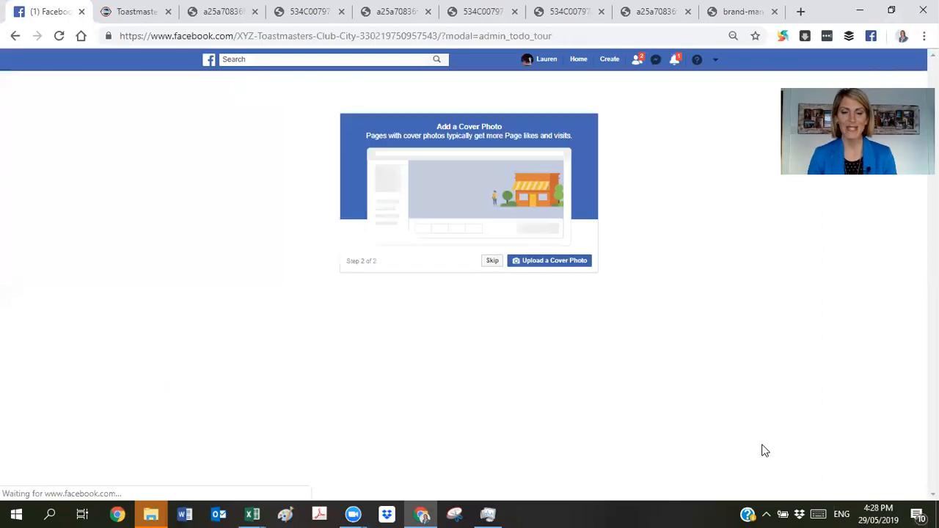
left_click(492, 261)
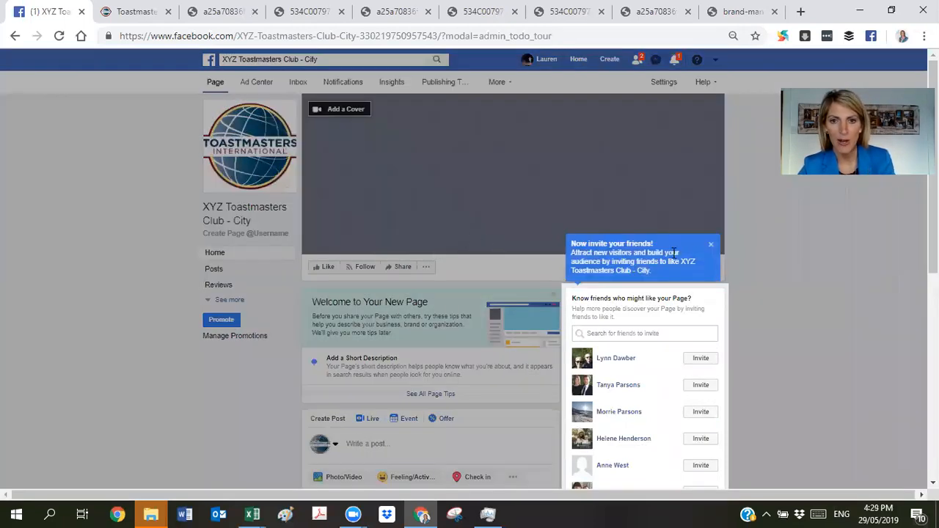
Dismiss the invite tip, upload Facebook Cover Photo Blue.png as the cover, reposition and save it.
left_click(709, 243)
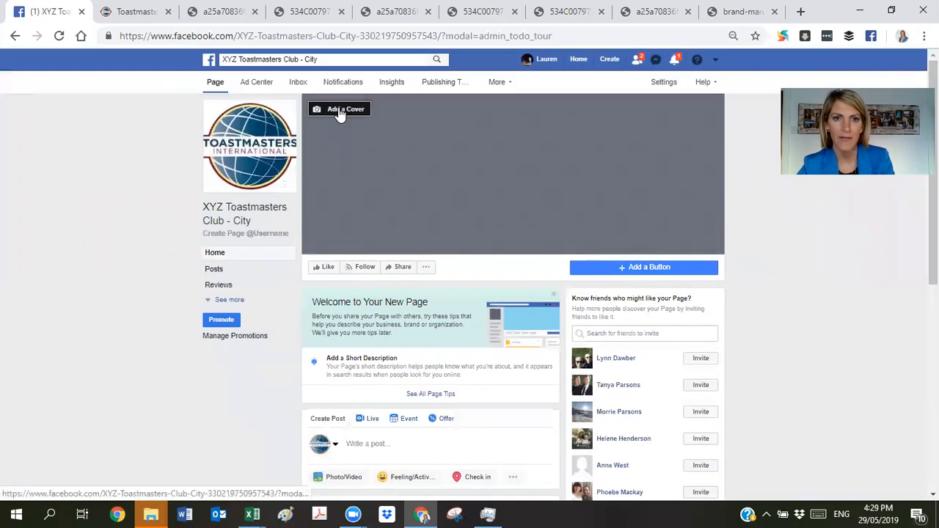
left_click(344, 109)
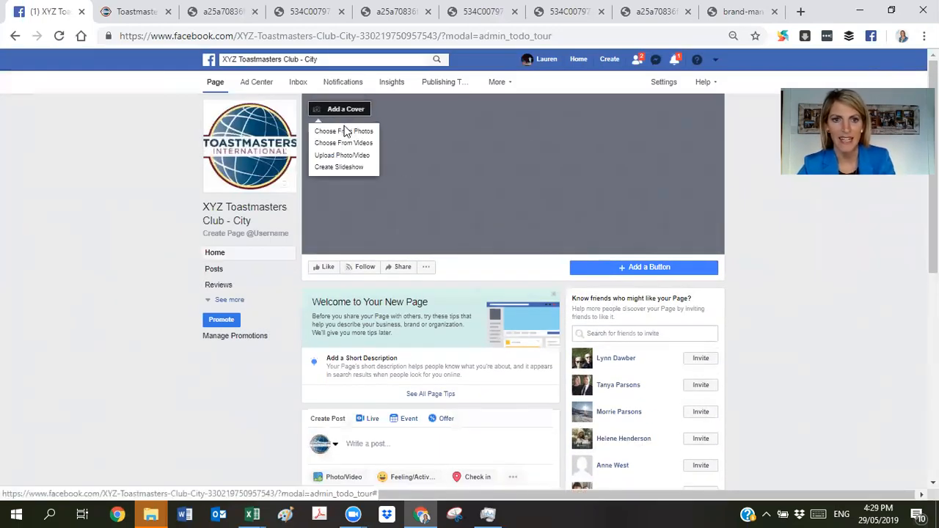
mouse_move(343, 142)
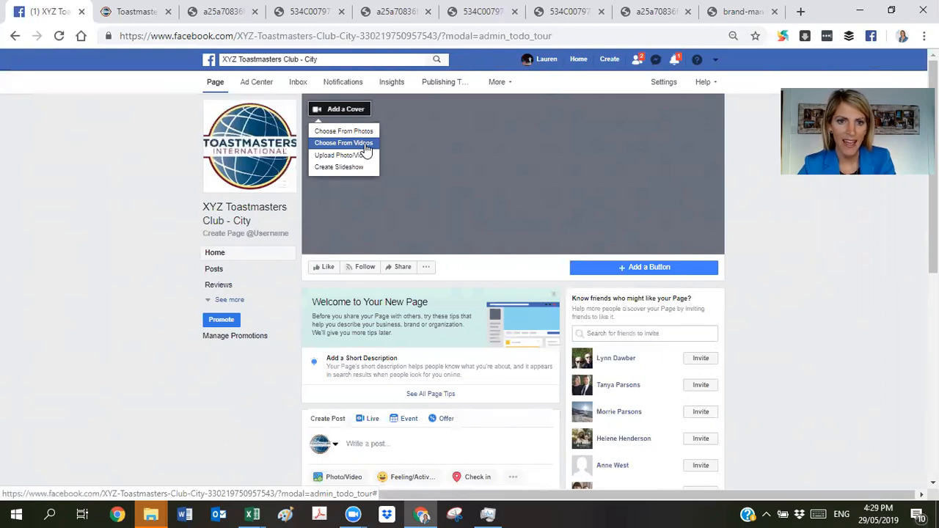
mouse_move(340, 156)
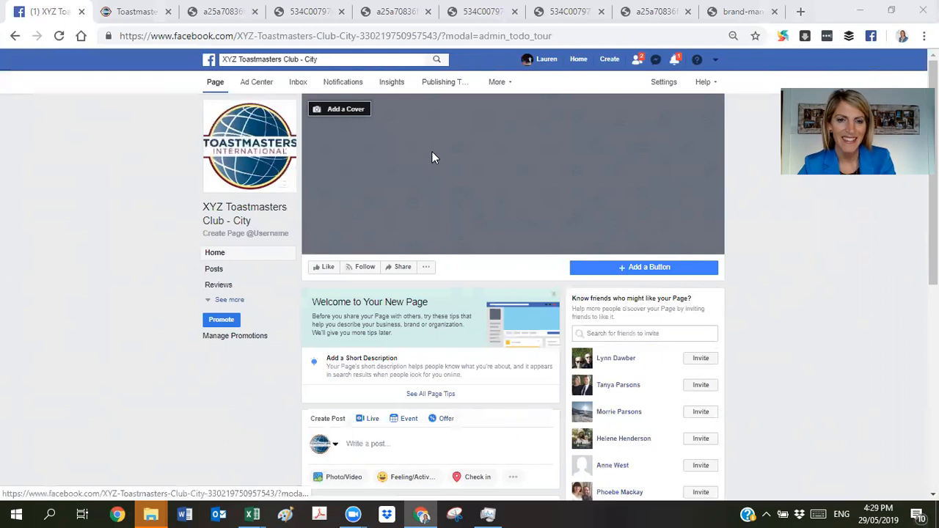
left_click(339, 108)
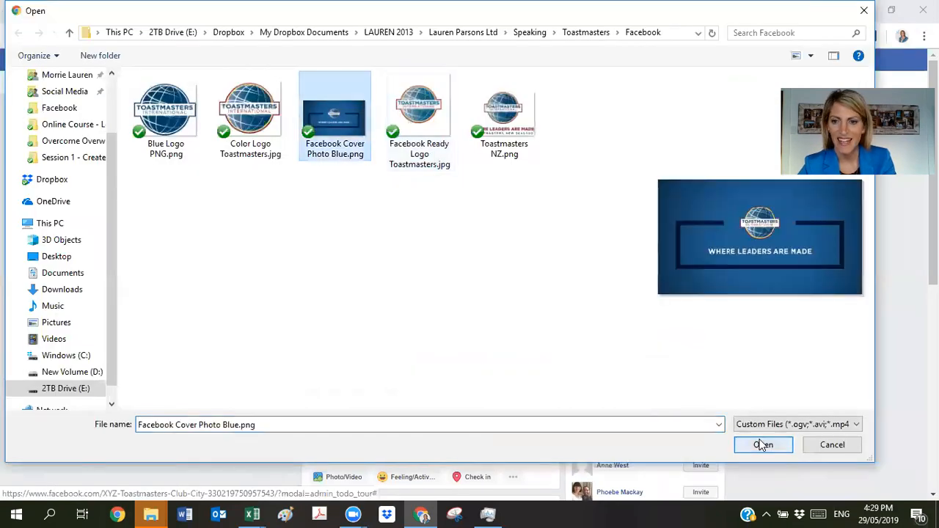
left_click(762, 444)
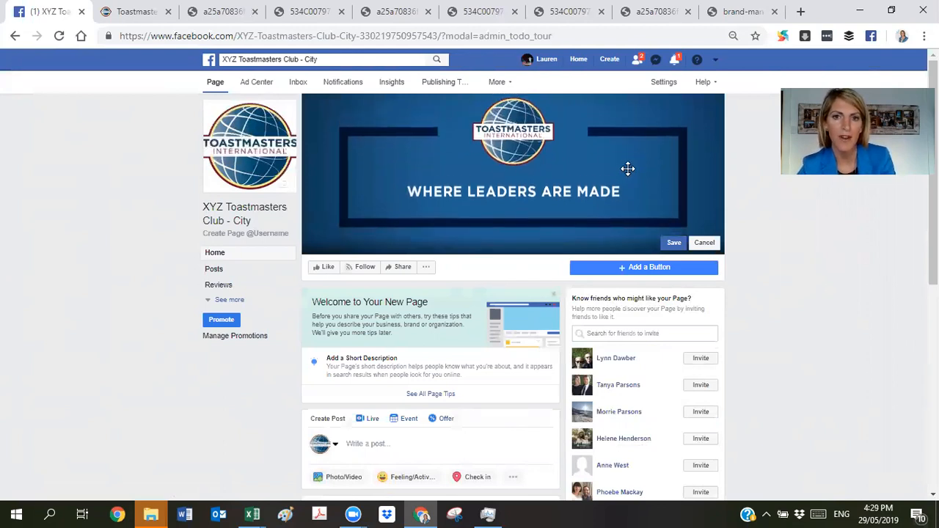
left_click_drag(627, 170, 651, 218)
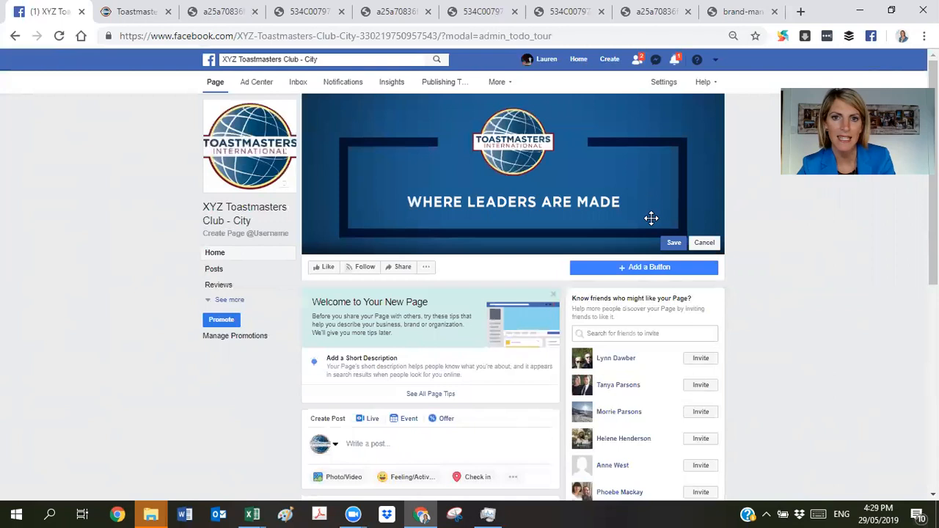
left_click(672, 243)
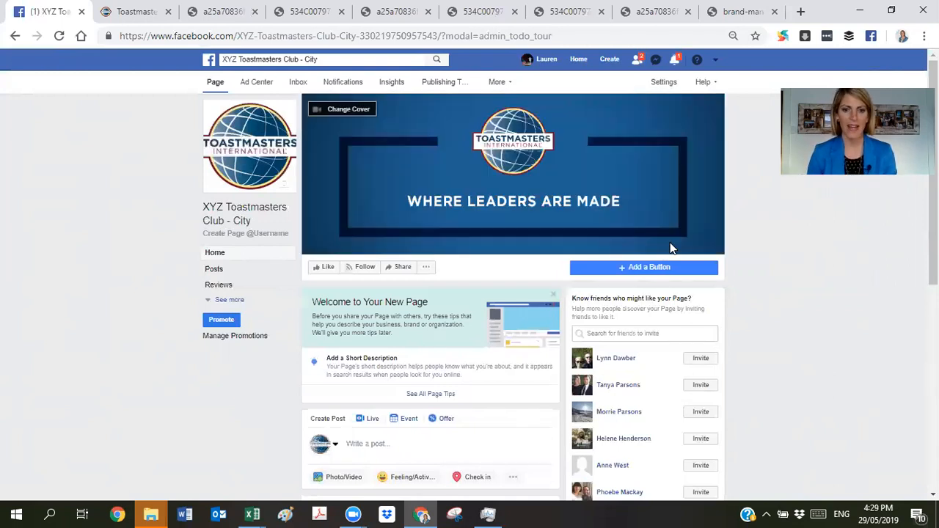
mouse_move(364, 364)
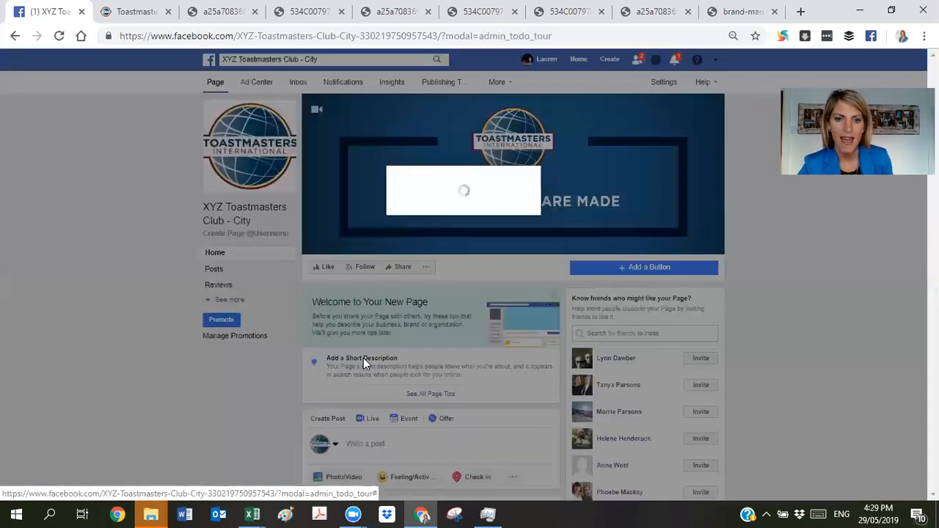
left_click(361, 362)
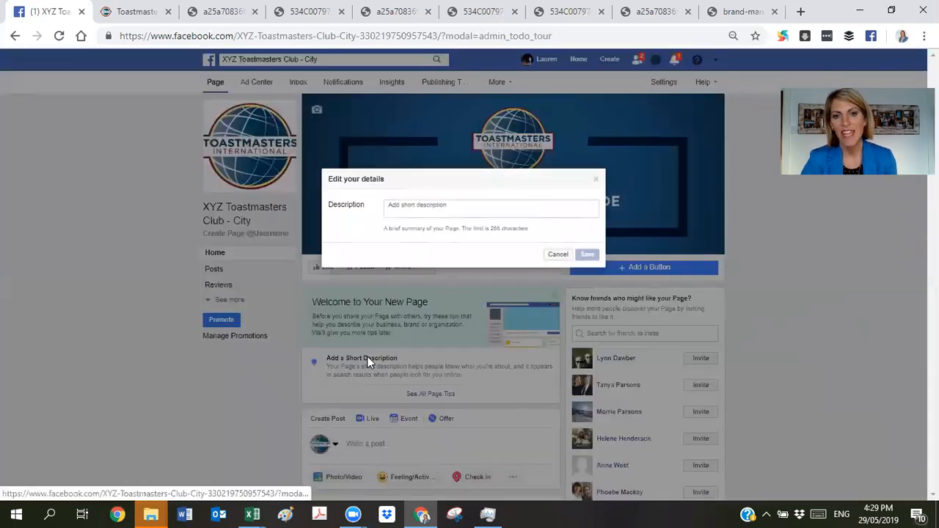
left_click(490, 208)
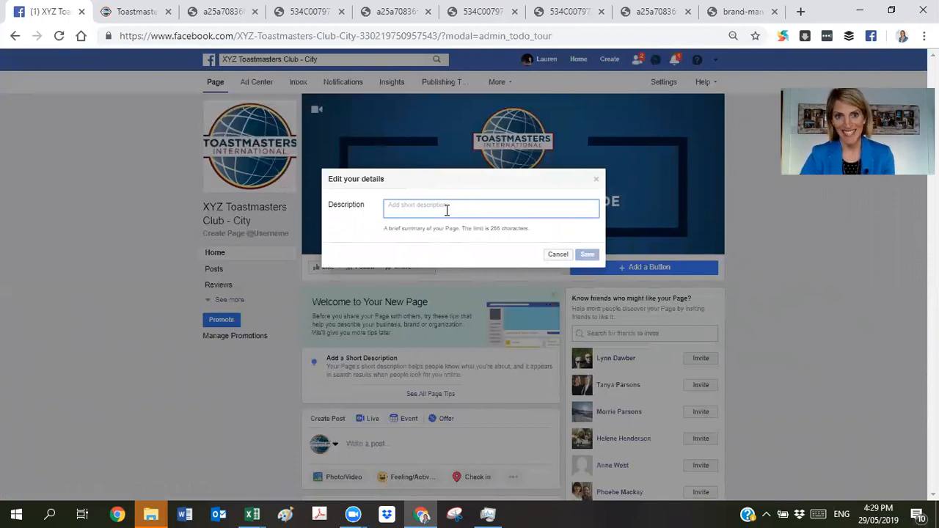
mouse_move(601, 188)
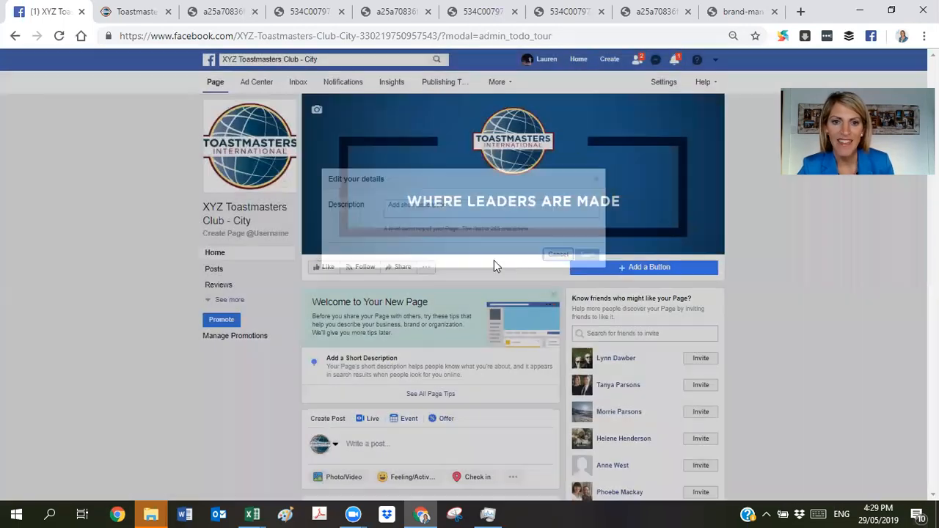
Like and follow the XYZ Toastmasters Club - City page, then select its web address.
left_click(557, 254)
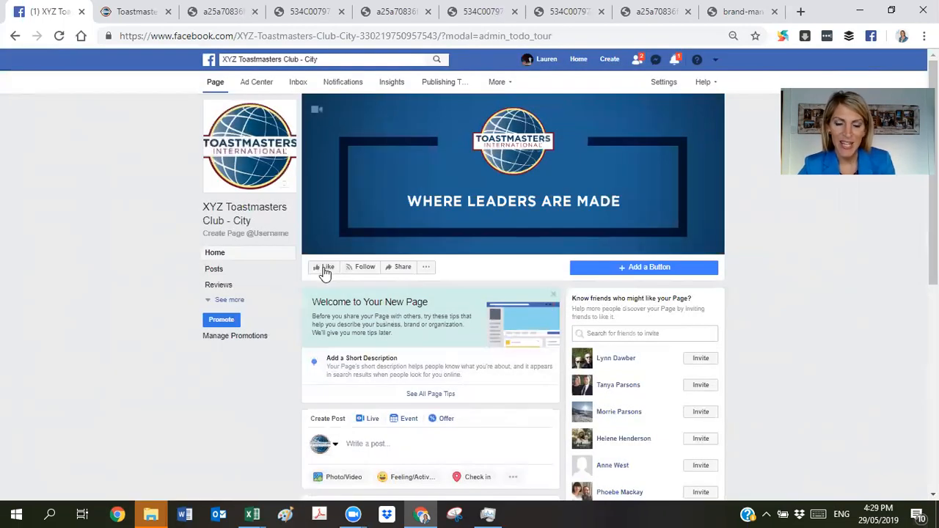
left_click(326, 267)
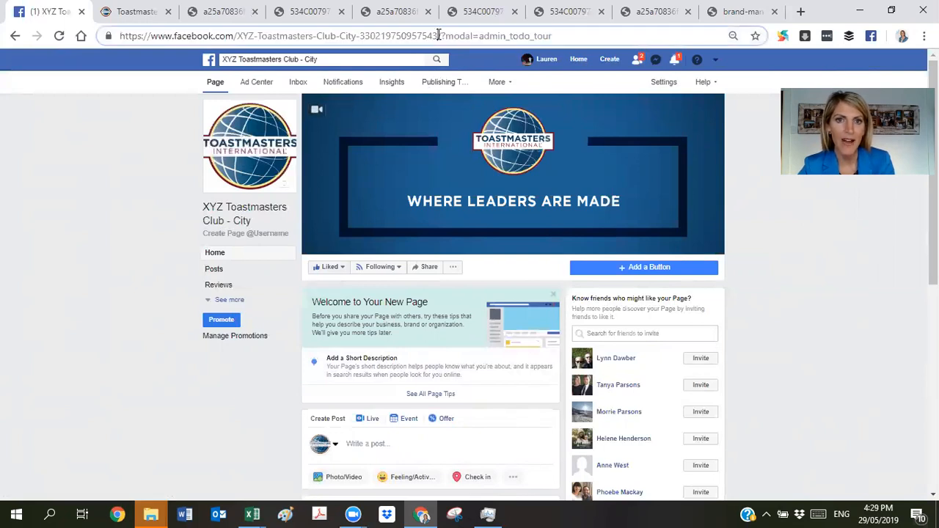
left_click(294, 36)
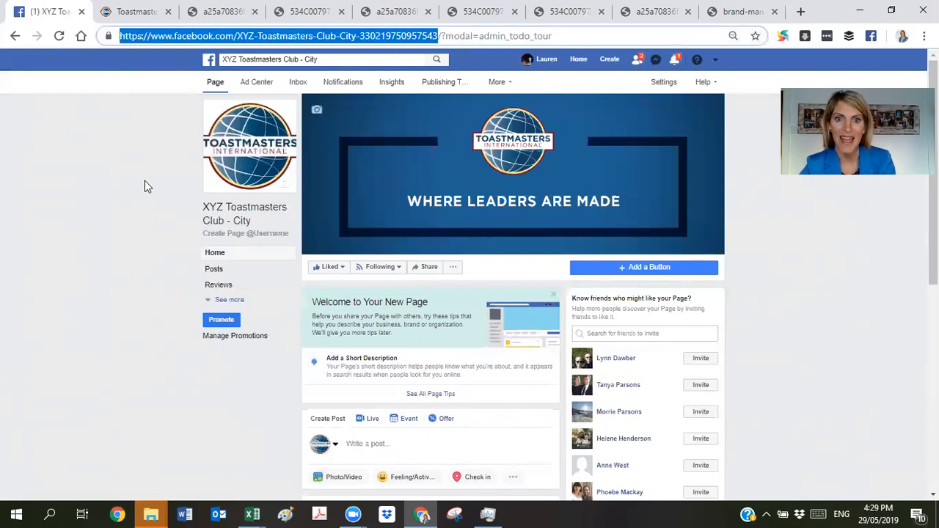